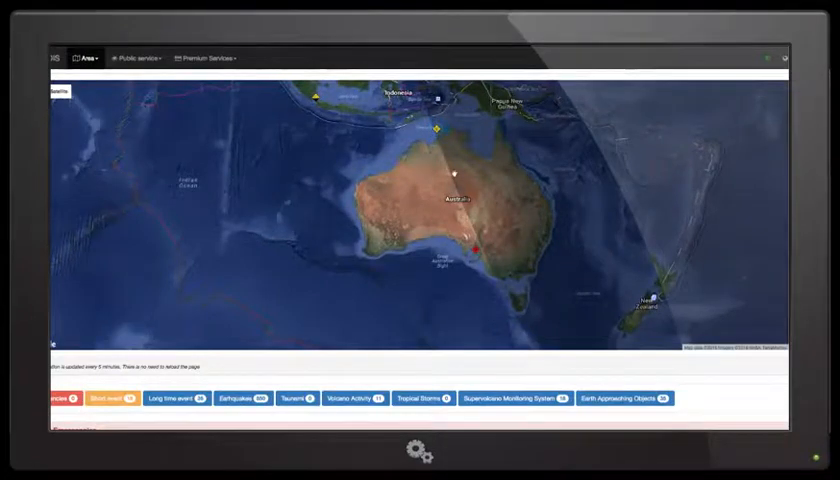
Scroll past the hazard map to the Emergencies and Short time events tables.
{"action": "left_click", "coordinate": [438, 129]}
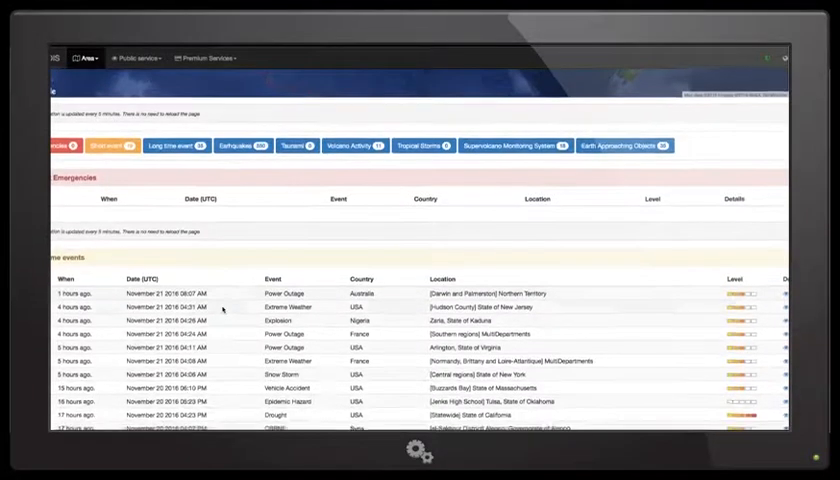
{"action": "scroll", "scroll_direction": "down", "scroll_amount": 3}
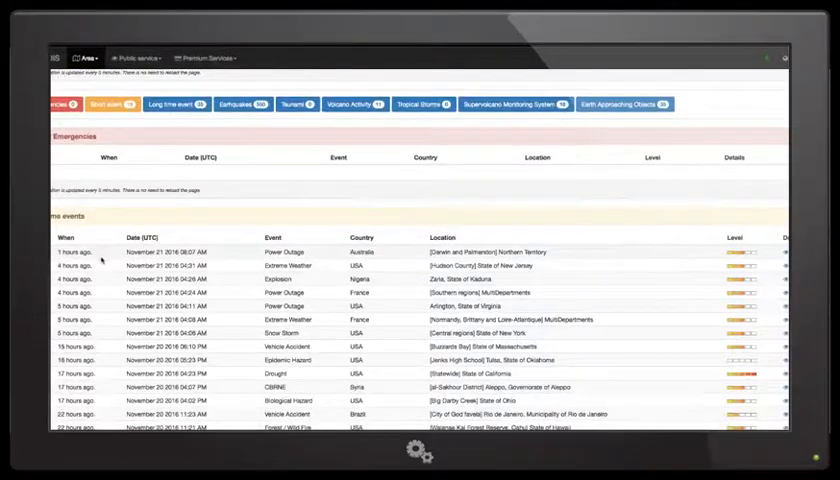
{"action": "scroll", "scroll_direction": "down", "scroll_amount": 3}
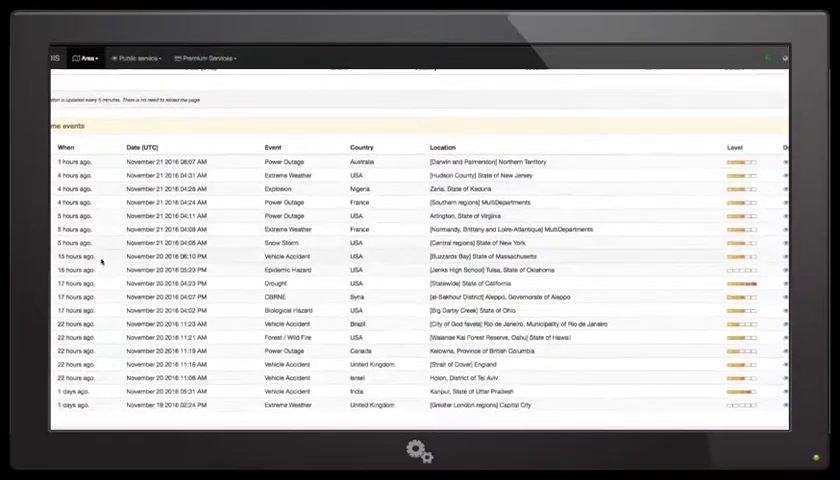
{"action": "scroll", "scroll_direction": "down", "scroll_amount": 3}
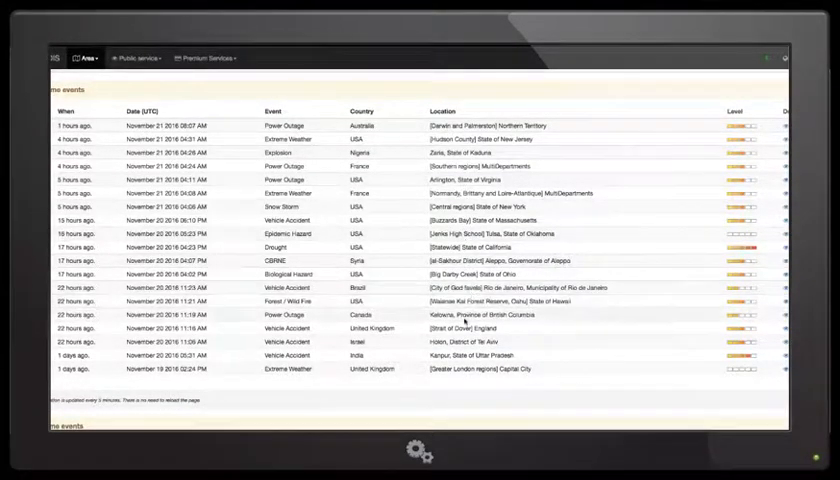
{"action": "scroll", "scroll_direction": "down", "scroll_amount": 3}
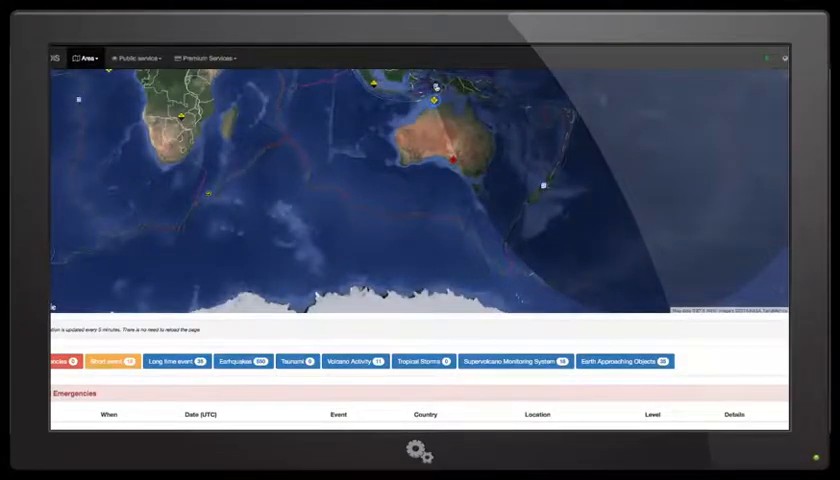
{"action": "left_click", "coordinate": [422, 178]}
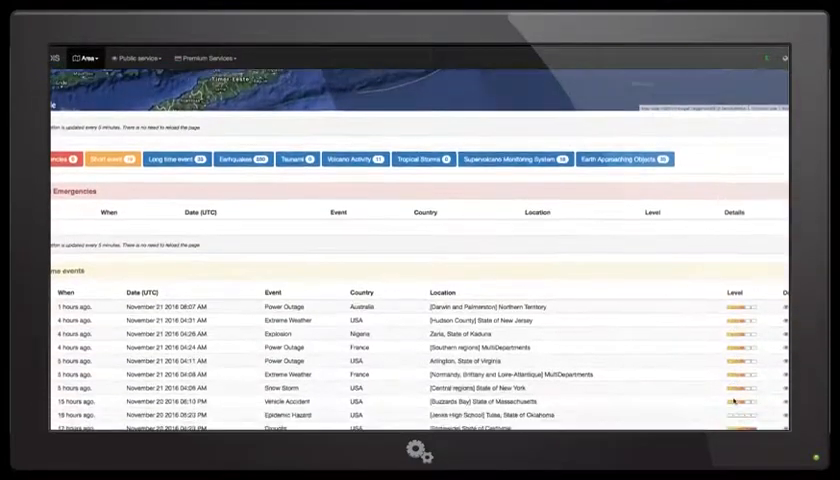
Scroll through Long time events to the Earthquakes table, topped by a 4.6 Philippines quake.
{"action": "scroll", "scroll_direction": "down", "scroll_amount": 3}
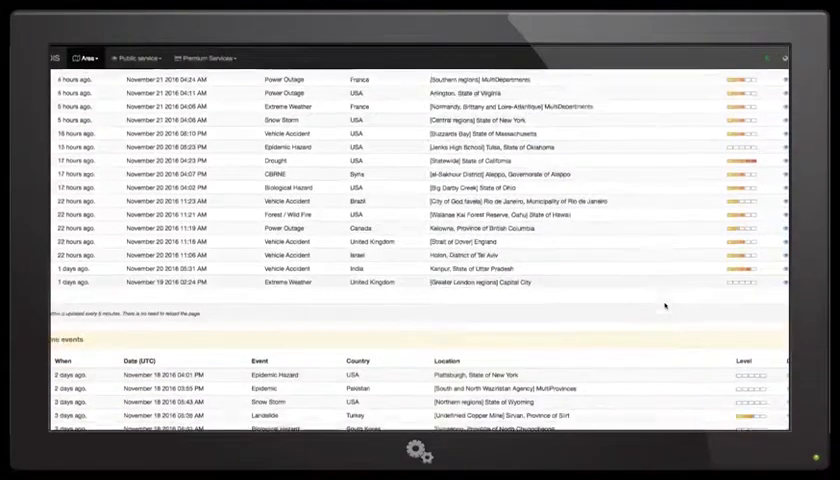
{"action": "scroll", "scroll_direction": "down", "scroll_amount": 3}
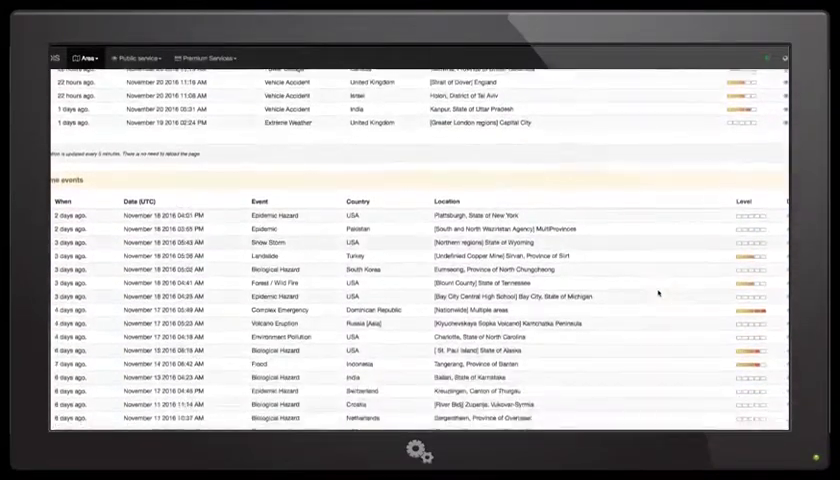
{"action": "scroll", "scroll_direction": "down", "scroll_amount": 3}
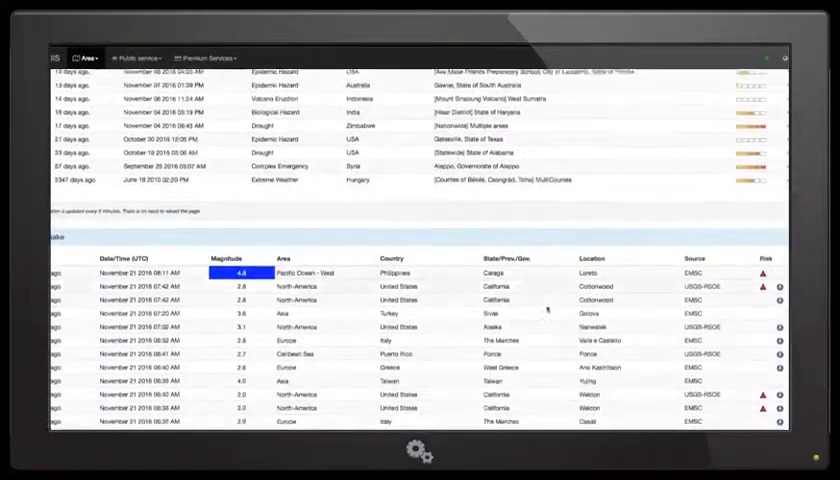
{"action": "scroll", "scroll_direction": "down", "scroll_amount": 3}
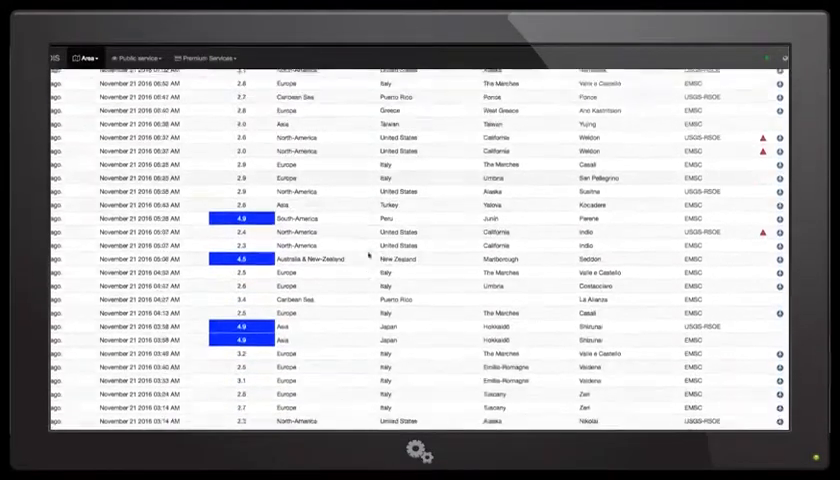
{"action": "scroll", "scroll_direction": "down", "scroll_amount": 3}
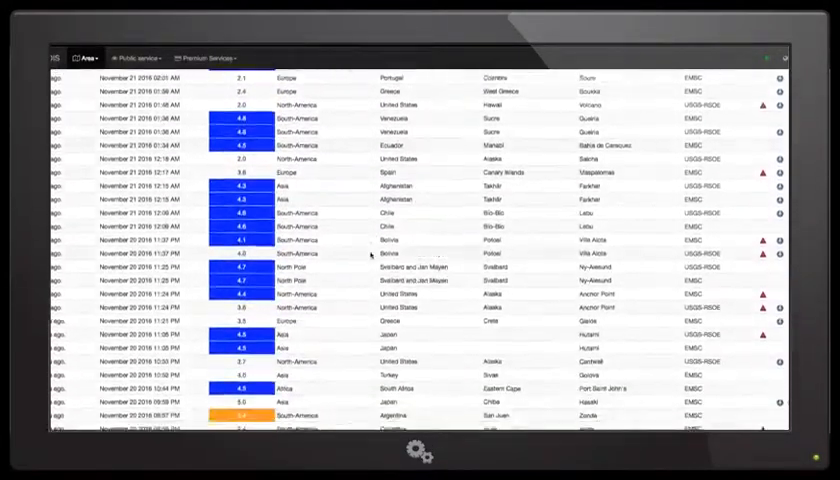
{"action": "scroll", "scroll_direction": "down", "scroll_amount": 3}
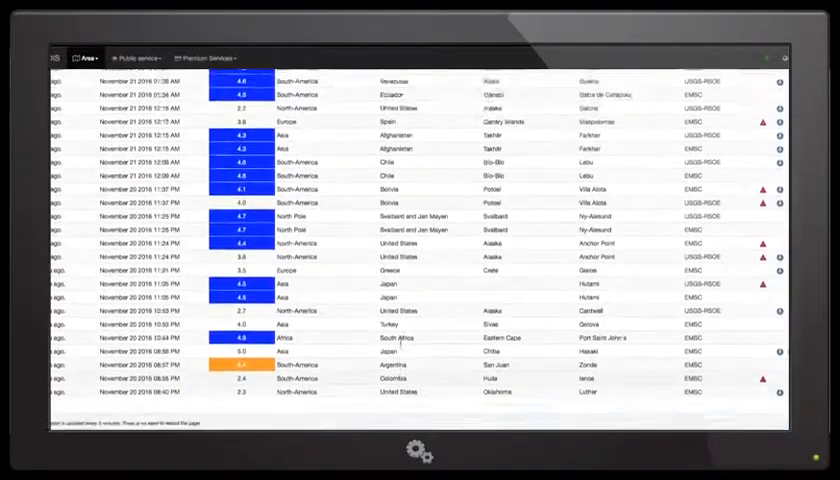
{"action": "scroll", "scroll_direction": "down", "scroll_amount": 3}
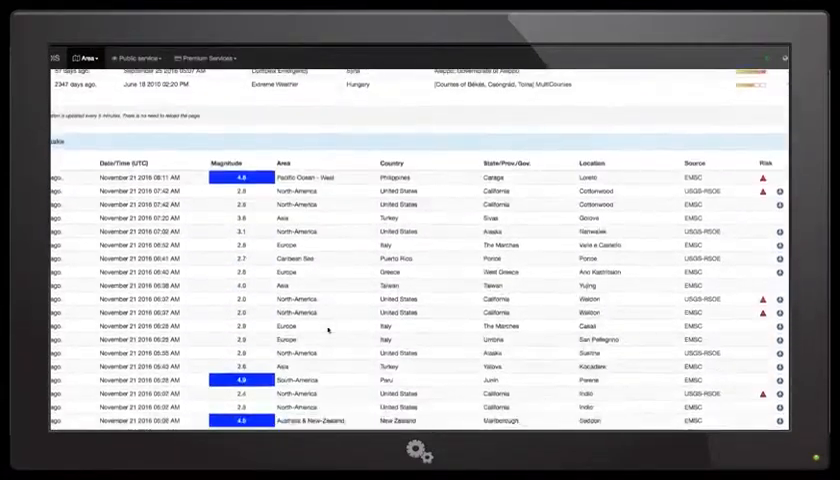
Scroll past Earthquakes to the Tsunami Information and Volcano Activity Report tables.
{"action": "scroll", "scroll_direction": "down", "scroll_amount": 3}
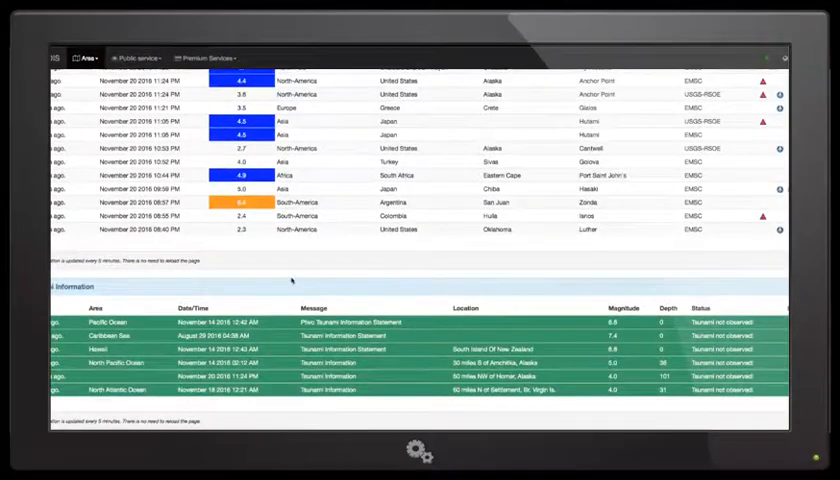
{"action": "scroll", "scroll_direction": "down", "scroll_amount": 3}
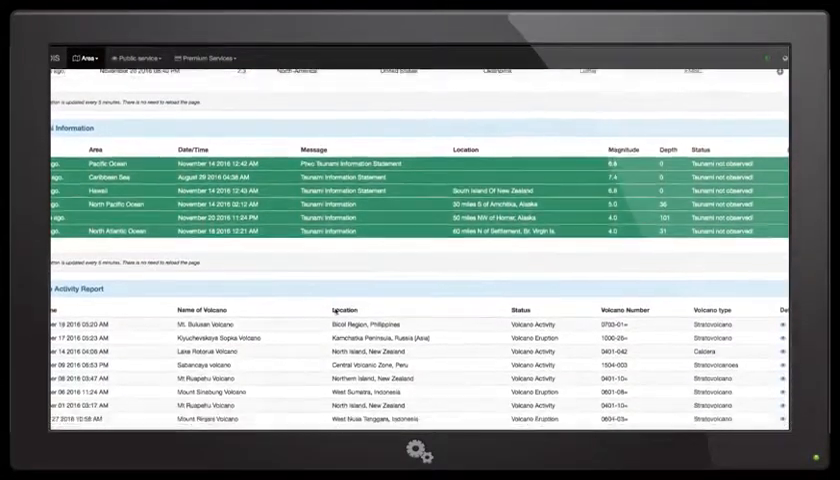
{"action": "scroll", "scroll_direction": "down", "scroll_amount": 3}
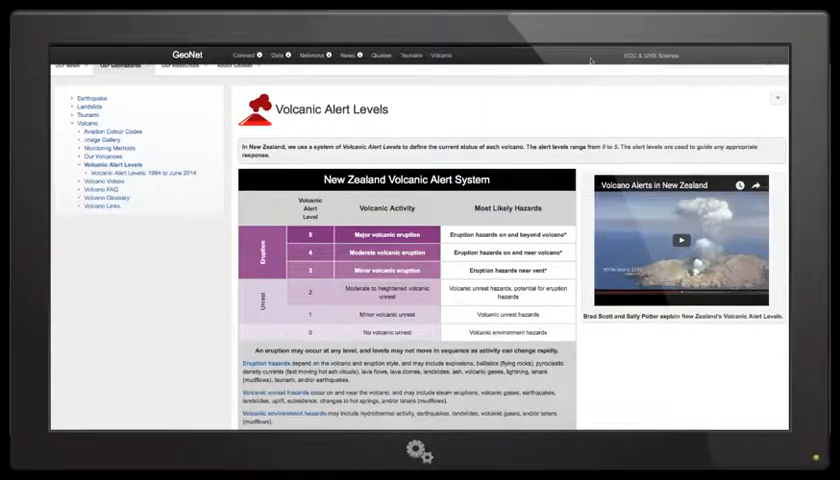
Go to GeoNet's Volcano overview showing the map and alert level summary.
{"action": "left_click", "coordinate": [380, 55]}
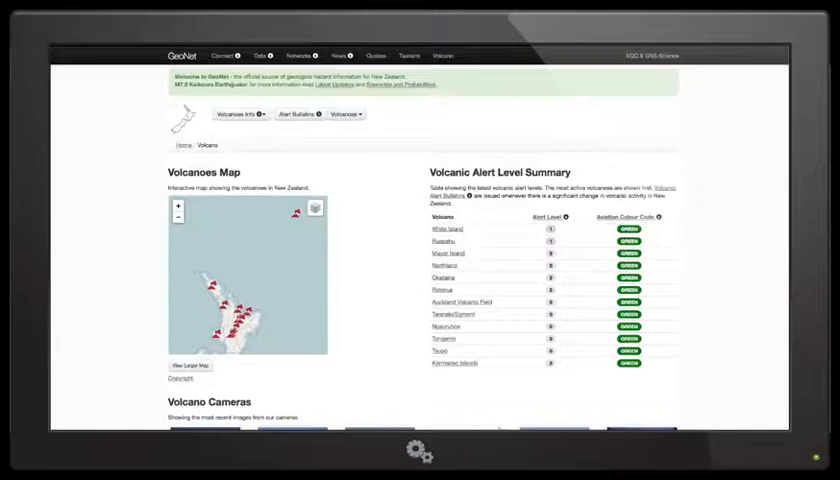
{"action": "mouse_move", "coordinate": [108, 183]}
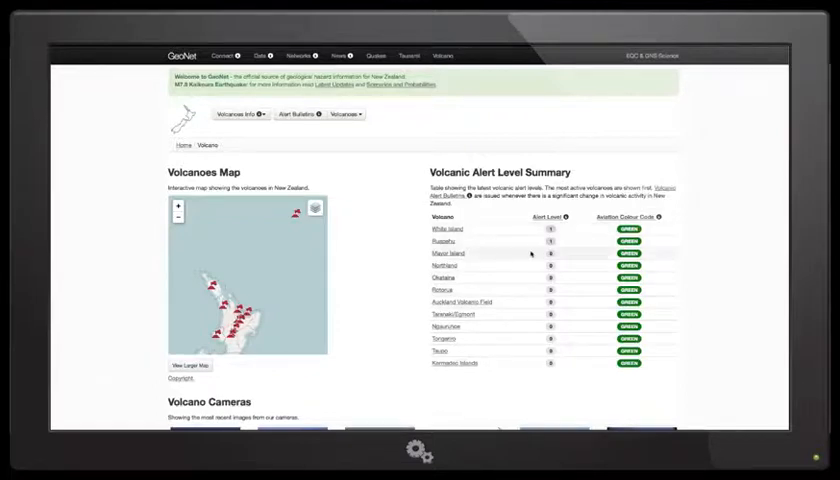
{"action": "mouse_move", "coordinate": [535, 364]}
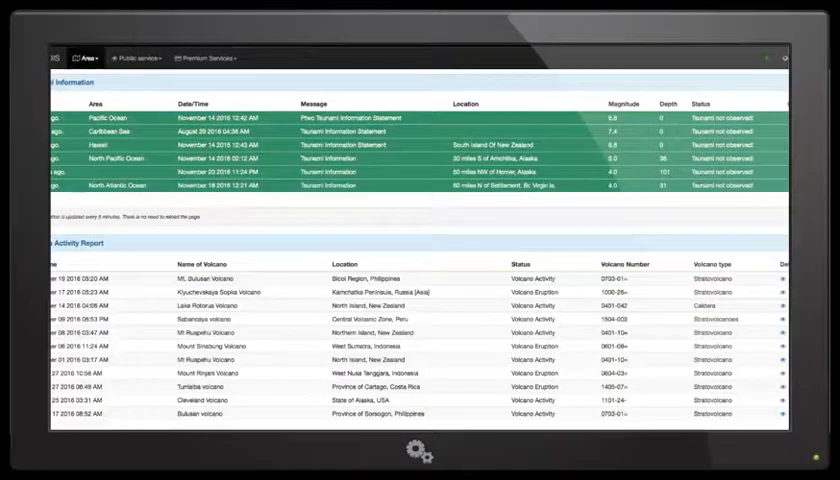
Scroll past Volcano Activity Report and Tropical storms to the Supervolcanoes Monitoring System table.
{"action": "scroll", "scroll_direction": "down", "scroll_amount": 3}
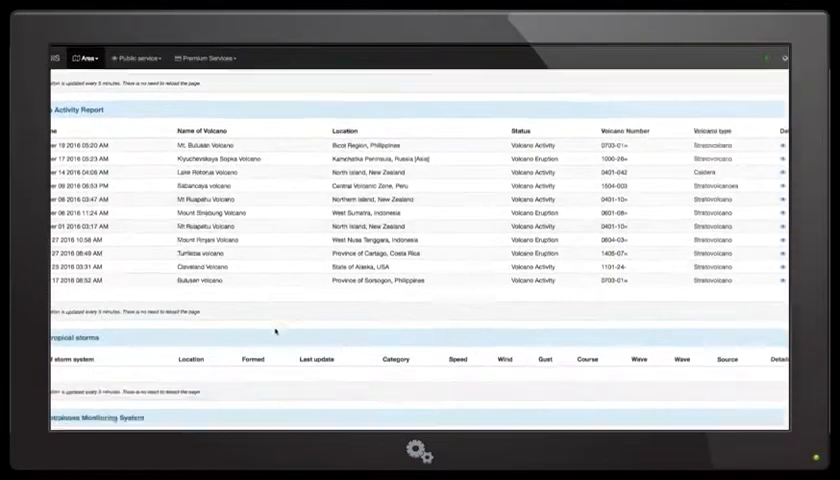
{"action": "scroll", "scroll_direction": "down", "scroll_amount": 3}
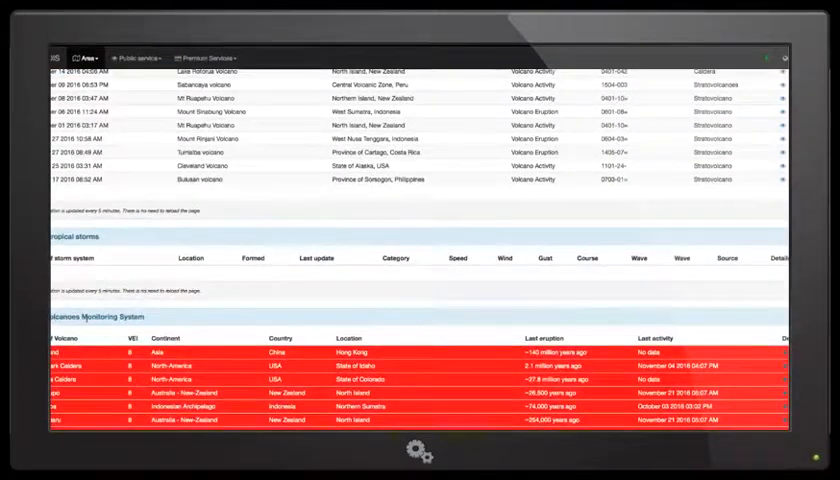
{"action": "scroll", "scroll_direction": "down", "scroll_amount": 3}
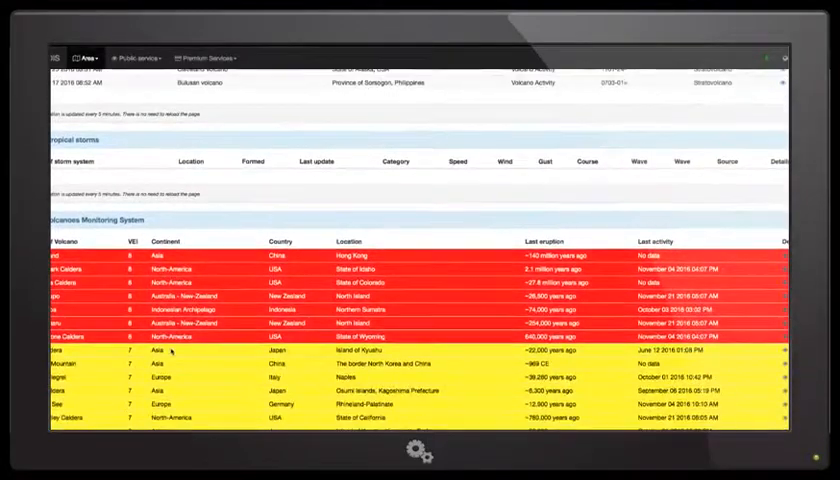
{"action": "scroll", "scroll_direction": "down", "scroll_amount": 3}
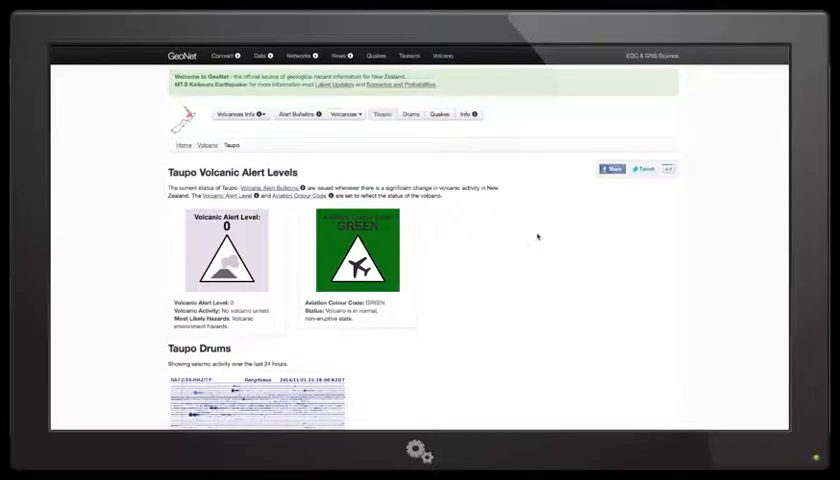
Scroll Taupo's GeoNet page from alert level 0 down toward the Taupo Drums plot and back.
{"action": "scroll", "scroll_direction": "down", "scroll_amount": 3}
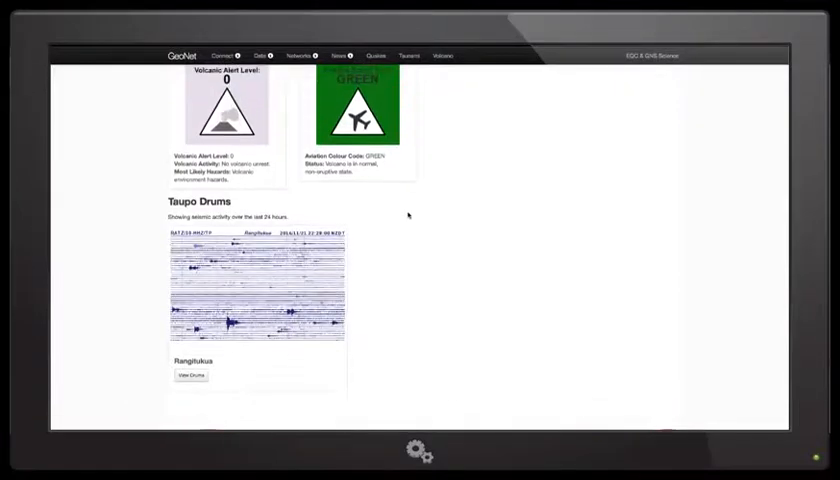
{"action": "scroll", "scroll_direction": "up", "scroll_amount": 3}
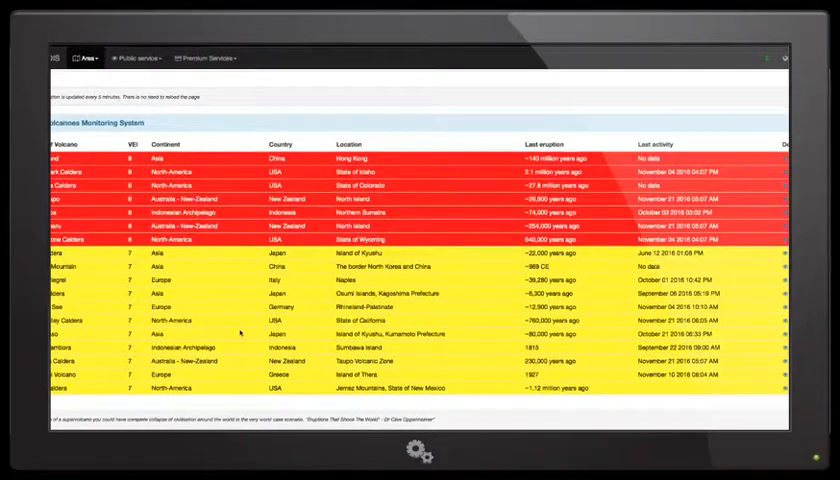
Scroll below the supervolcano table toward the Earth approaching objects list.
{"action": "scroll", "scroll_direction": "down", "scroll_amount": 3}
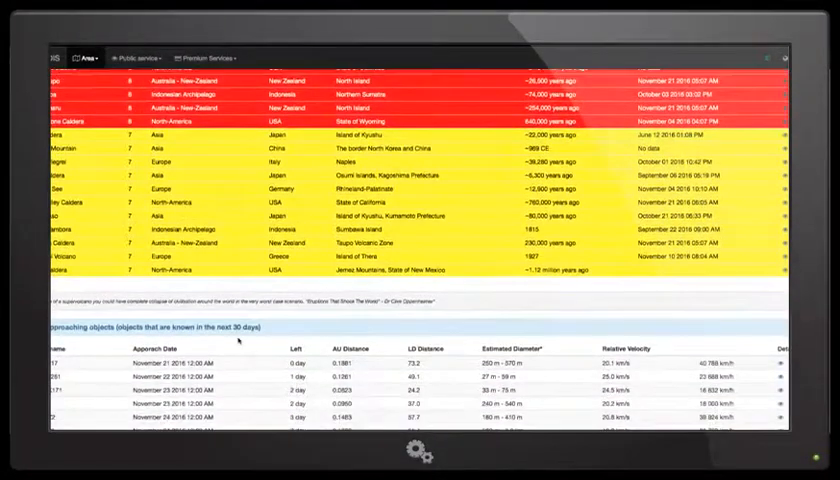
{"action": "scroll", "scroll_direction": "down", "scroll_amount": 3}
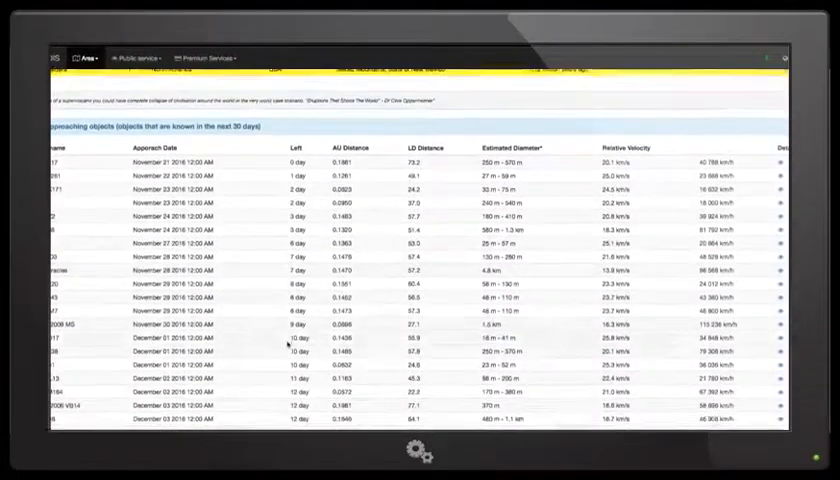
{"action": "scroll", "scroll_direction": "down", "scroll_amount": 3}
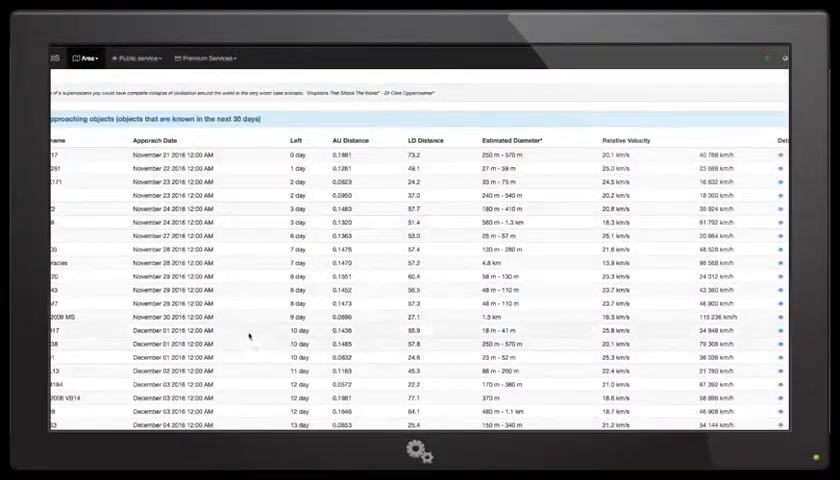
{"action": "scroll", "scroll_direction": "down", "scroll_amount": 3}
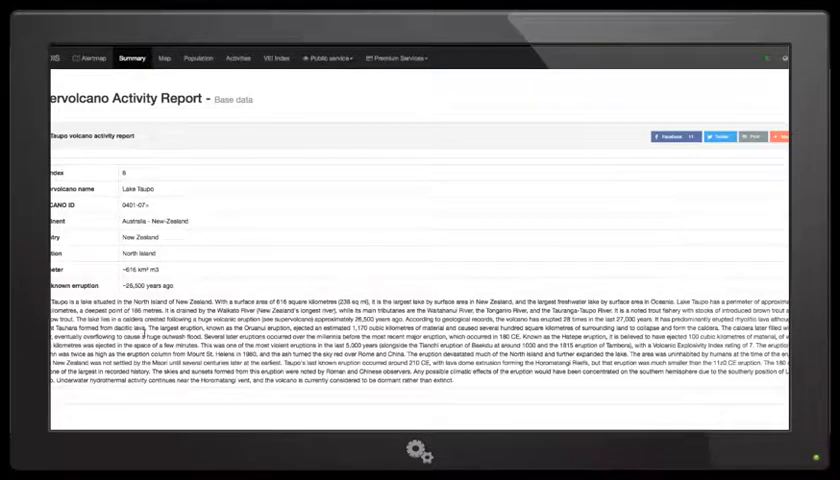
{"action": "mouse_move", "coordinate": [607, 212]}
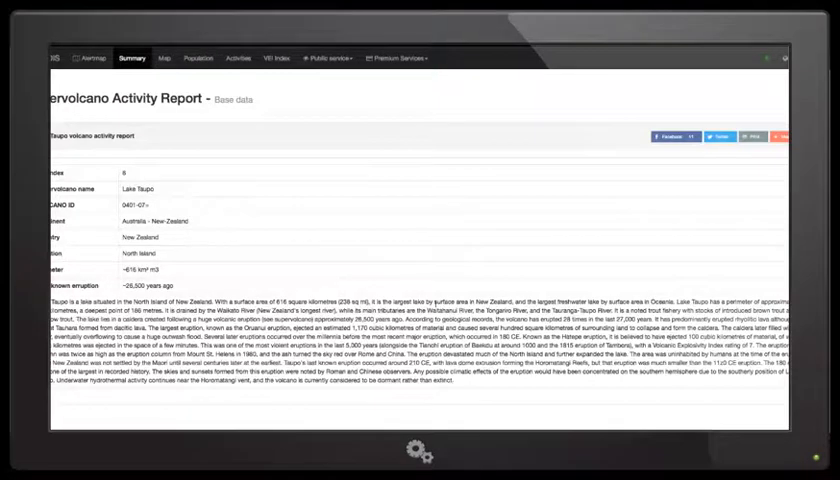
{"action": "mouse_move", "coordinate": [374, 238]}
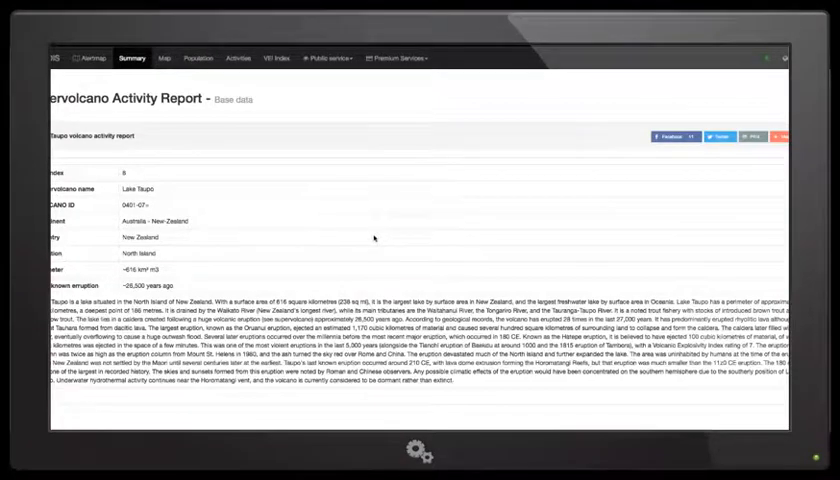